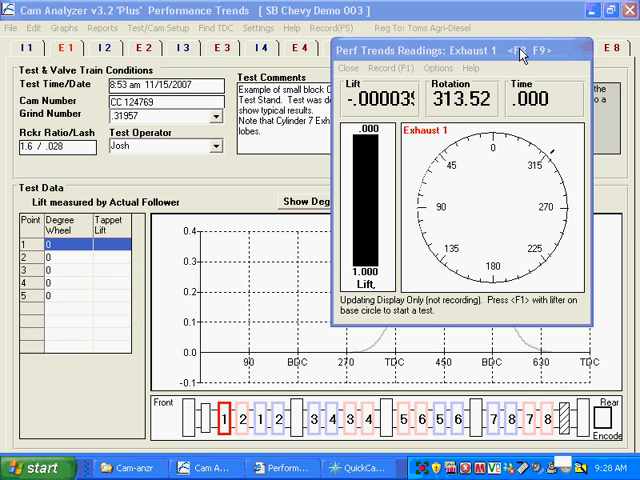
mouse_move(540, 56)
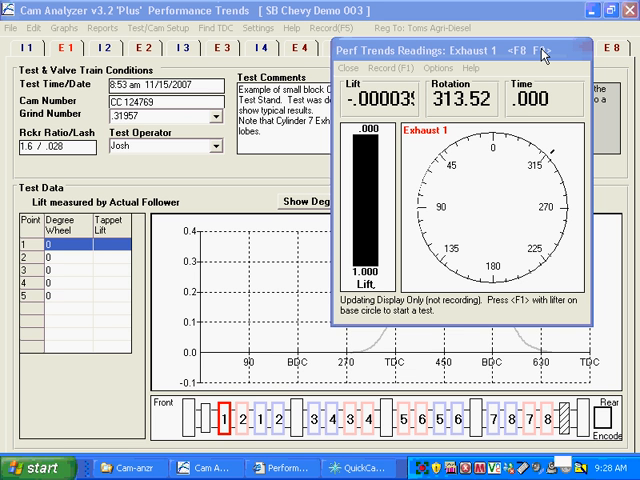
mouse_move(556, 58)
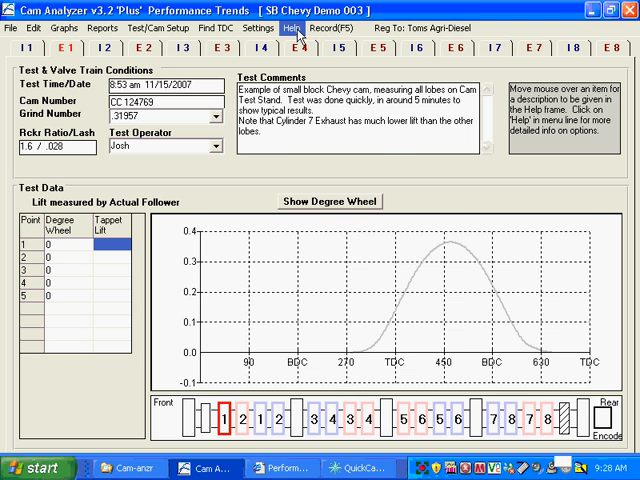
- Show the live Exhaust 1 readings window with lift, rotation and time before recording
click(318, 28)
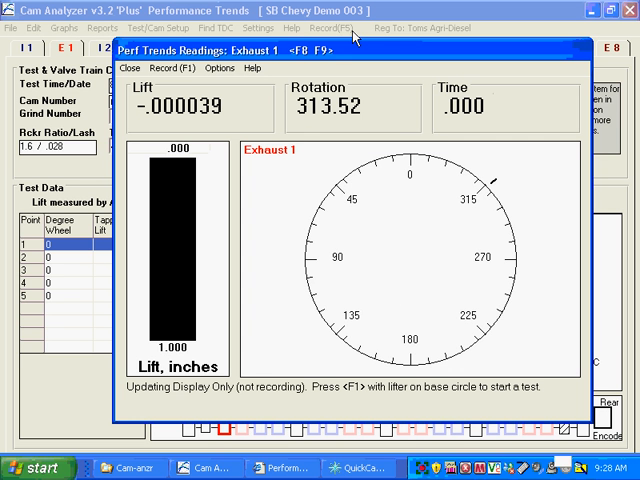
mouse_move(210, 176)
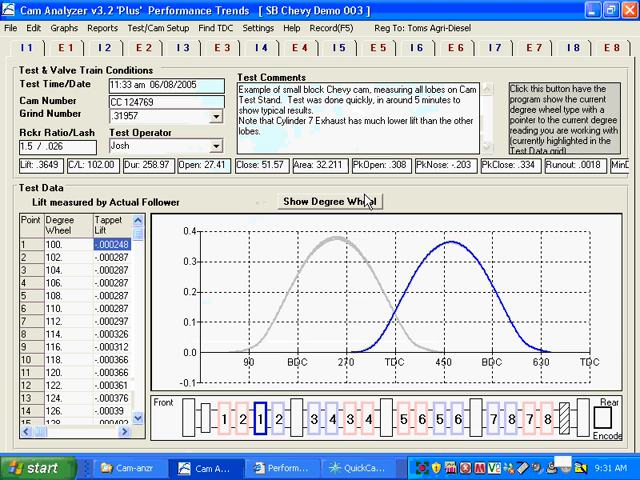
mouse_move(264, 200)
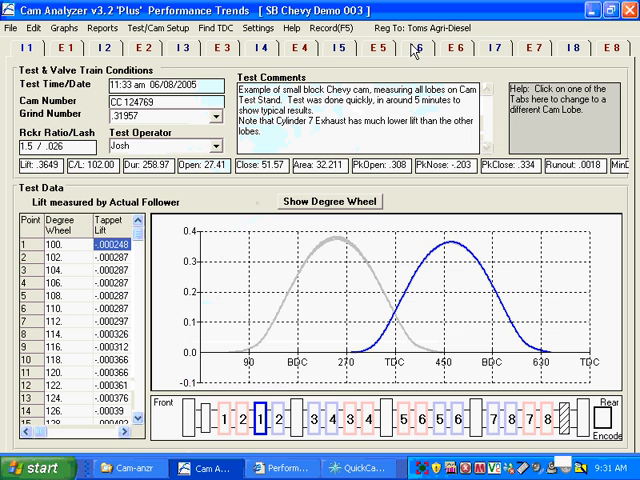
mouse_move(480, 216)
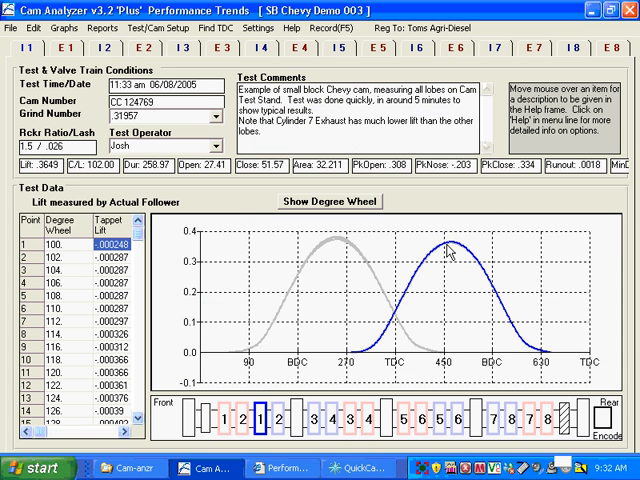
mouse_move(350, 248)
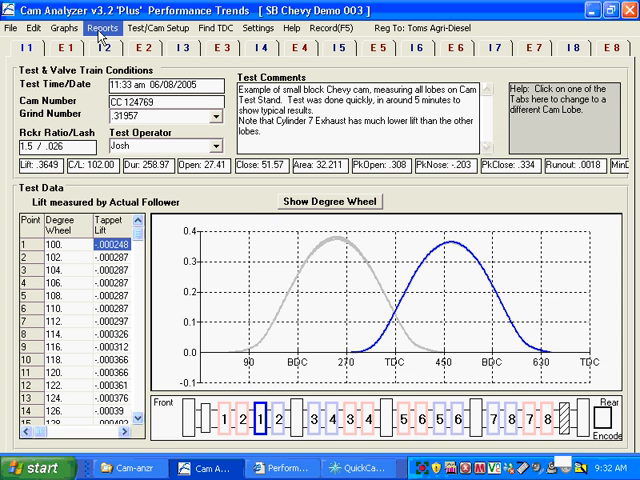
- Generate the 'Int & Exh Compare Lobes' report for all 16 lobes with lift, centerline, duration, ramp rate and runout
click(82, 28)
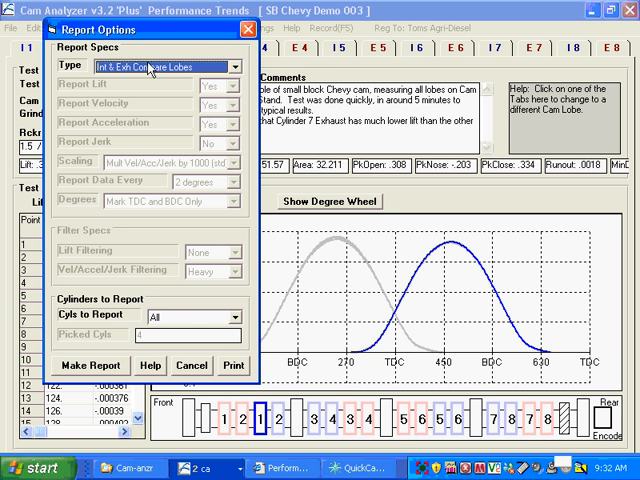
mouse_move(196, 76)
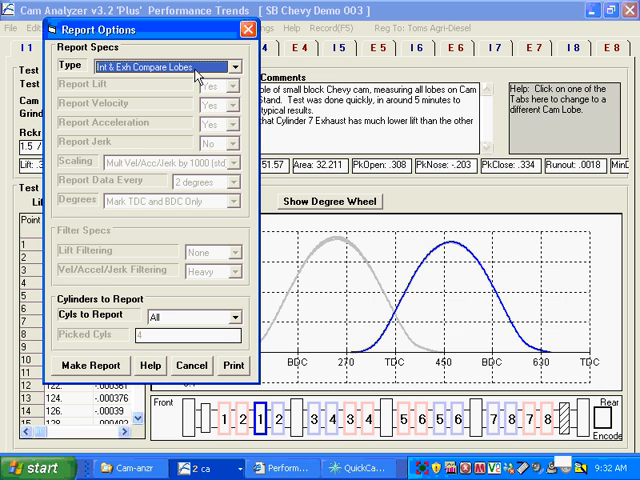
mouse_move(100, 338)
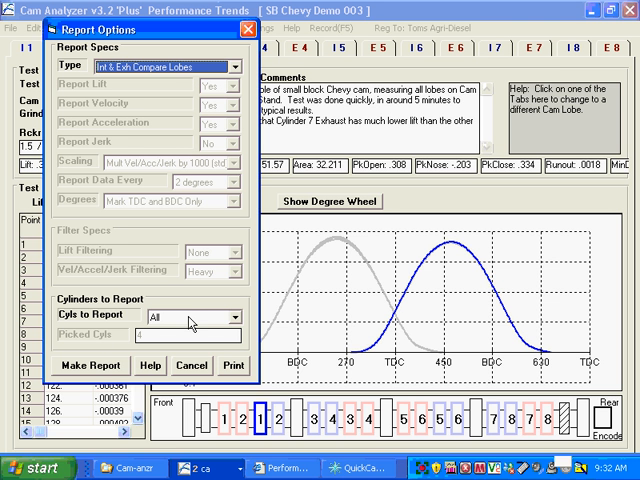
click(88, 364)
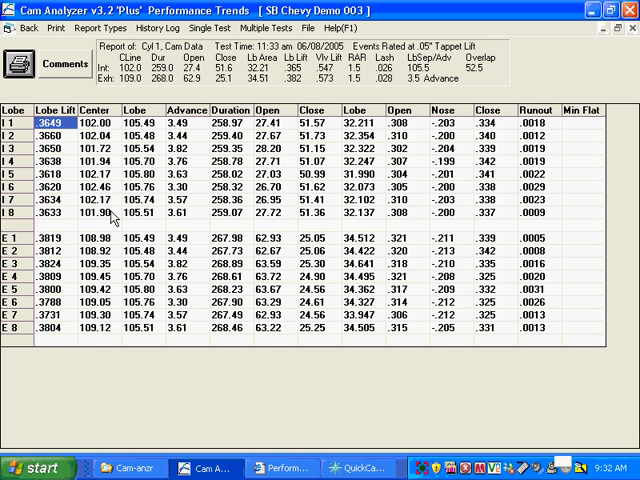
mouse_move(112, 216)
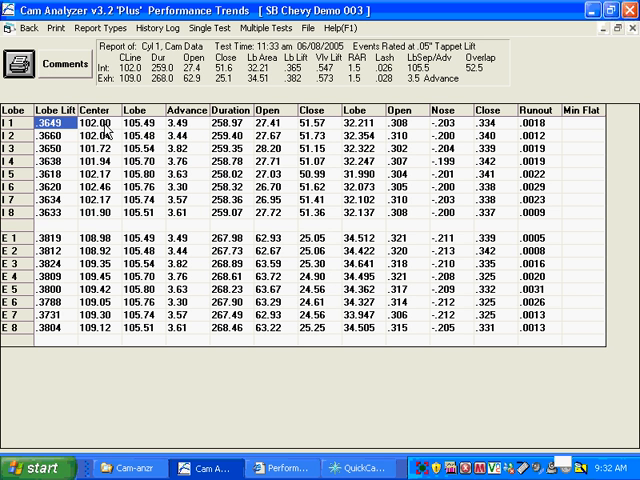
mouse_move(180, 130)
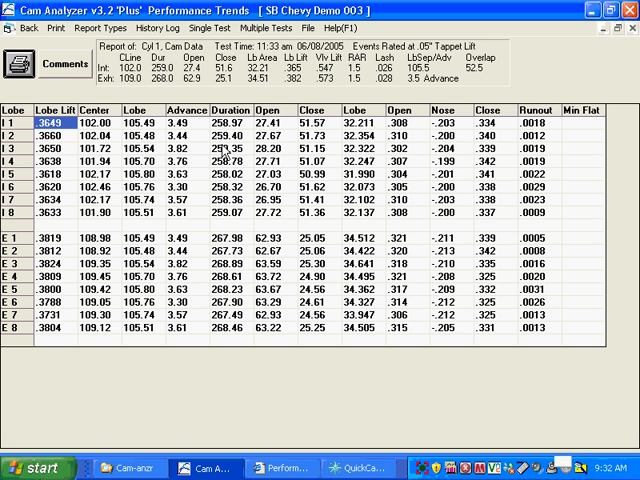
mouse_move(222, 152)
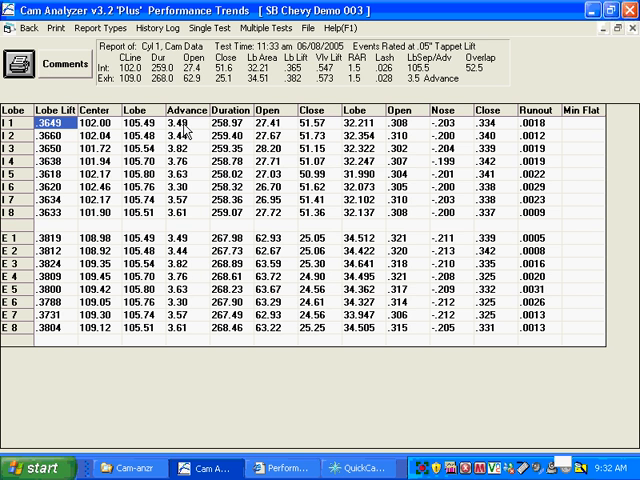
mouse_move(344, 164)
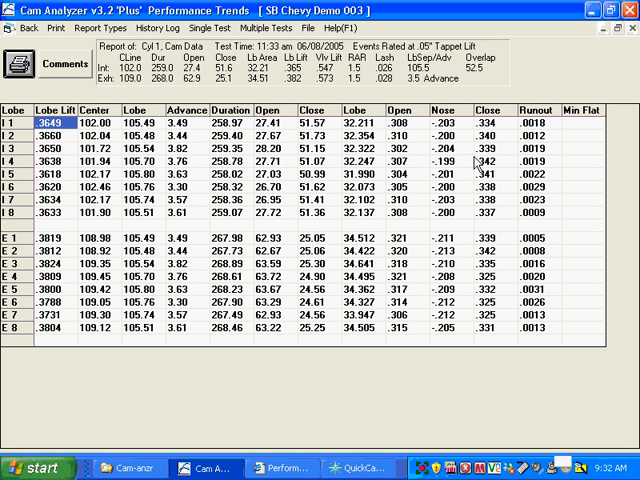
mouse_move(448, 172)
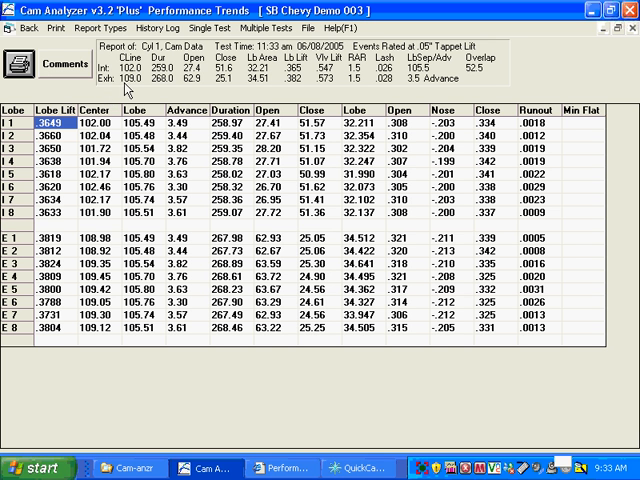
mouse_move(204, 76)
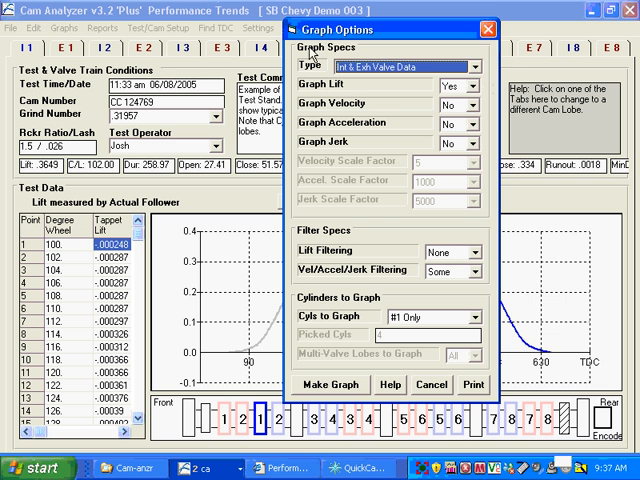
mouse_move(424, 76)
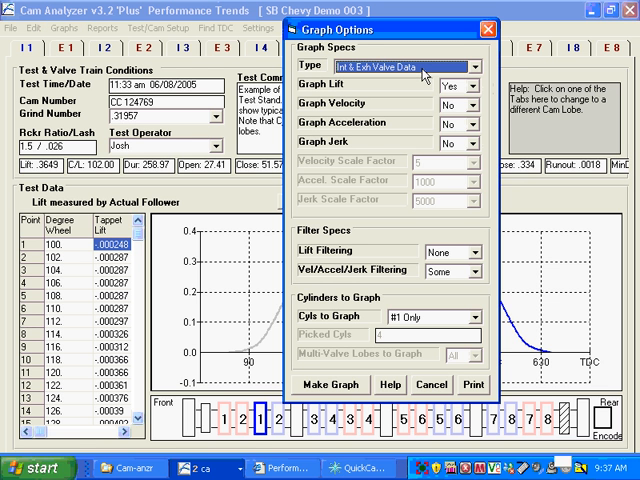
- Graph 'Int & Exh Cam Data' with Cyls to Graph set to Pick, overlaying lift curves for cylinders #1–#8
click(460, 66)
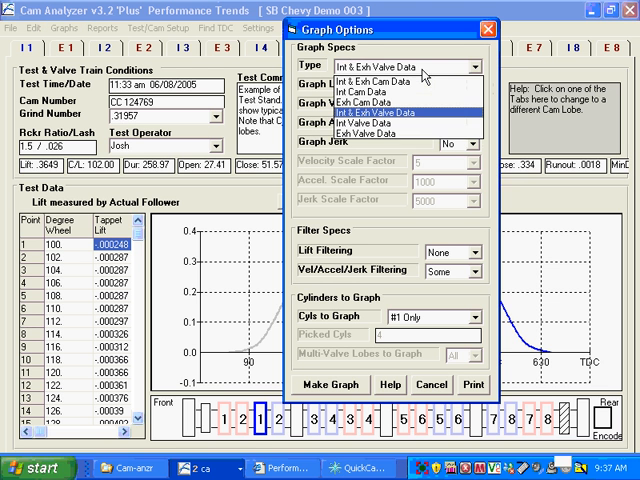
click(360, 80)
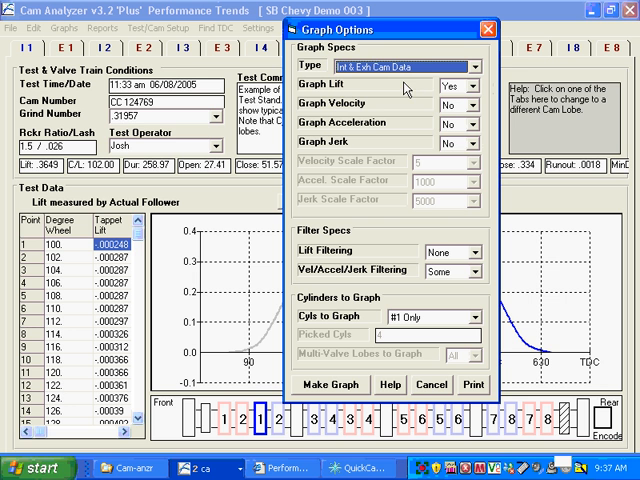
mouse_move(408, 88)
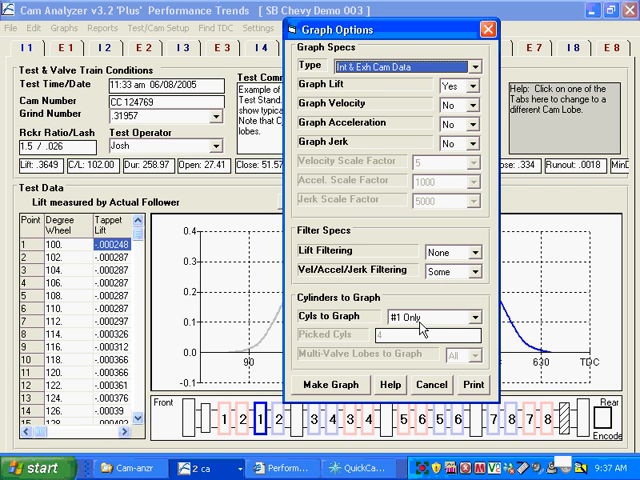
click(472, 316)
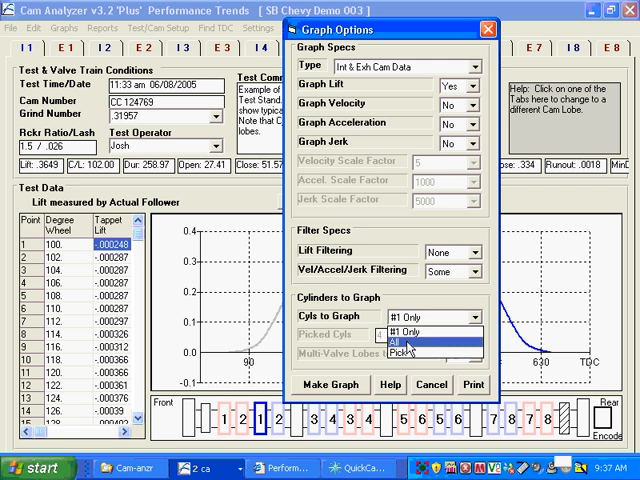
click(404, 348)
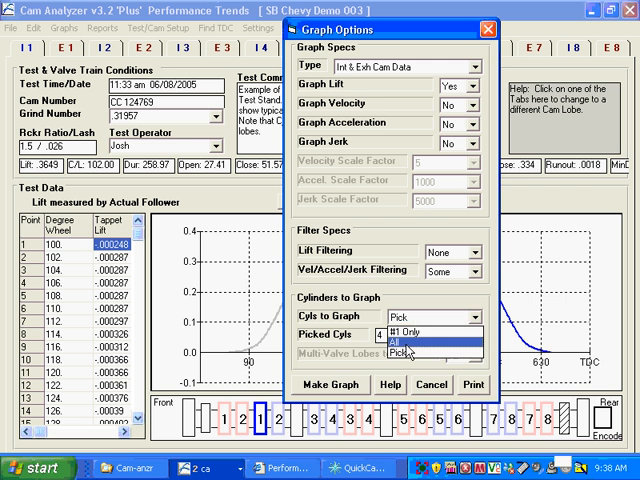
click(408, 340)
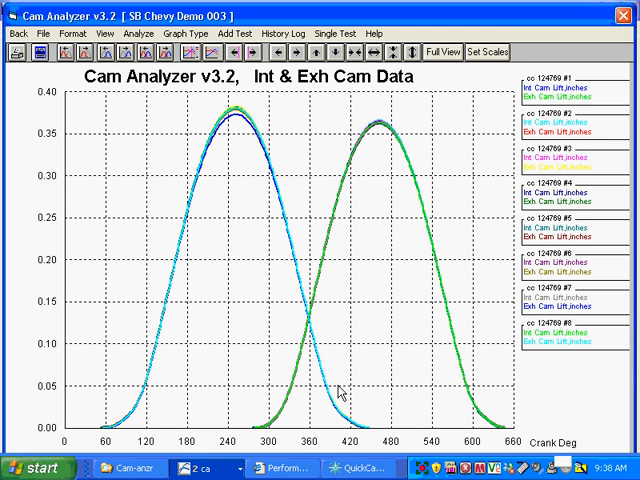
mouse_move(224, 190)
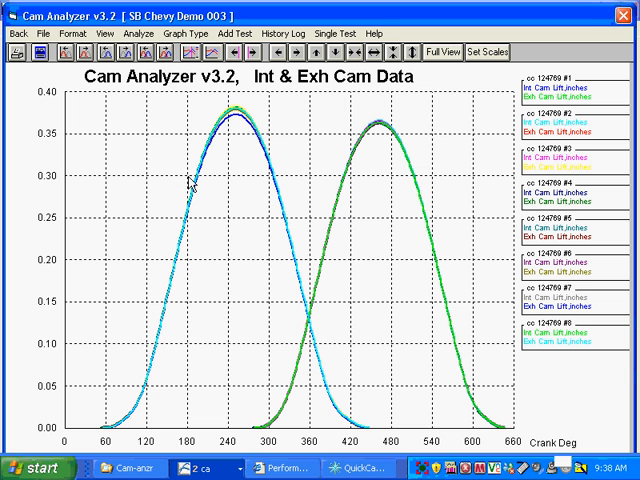
mouse_move(218, 140)
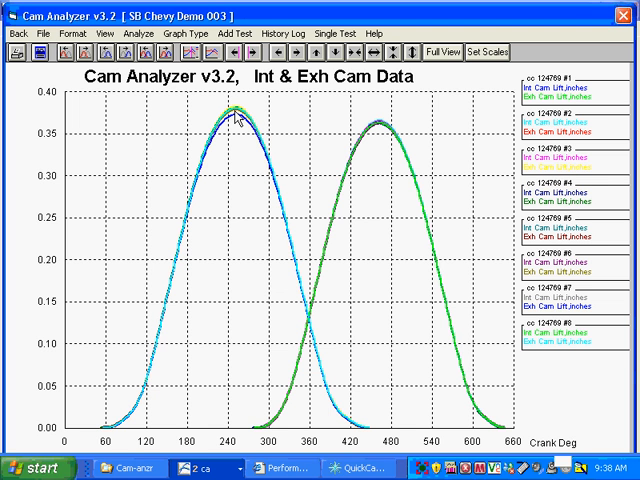
mouse_move(304, 370)
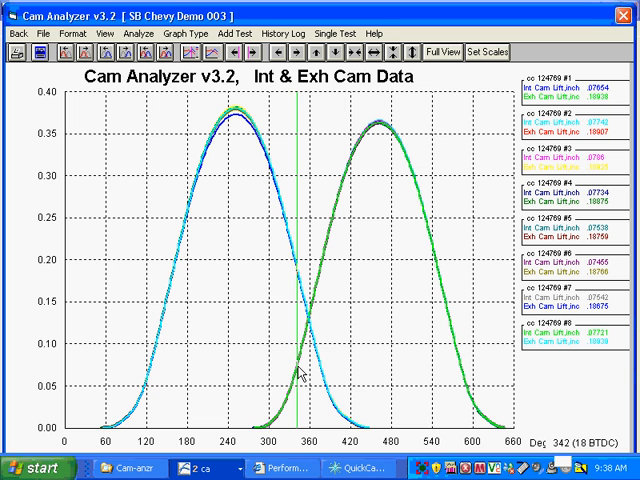
mouse_move(600, 360)
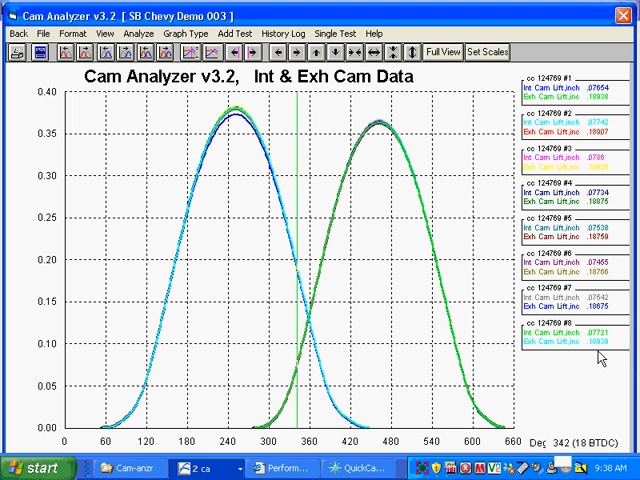
mouse_move(286, 380)
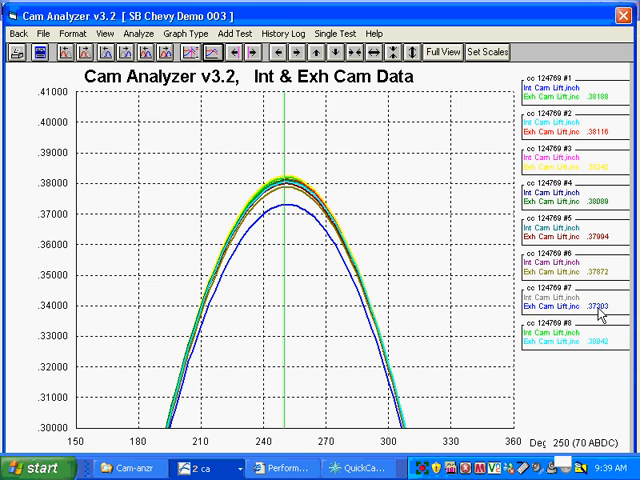
mouse_move(302, 104)
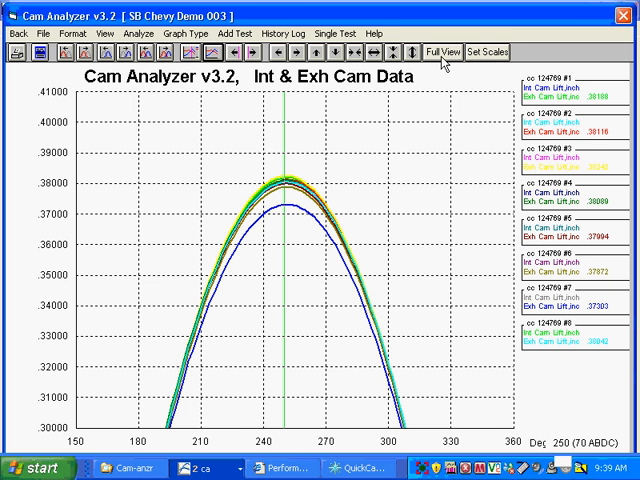
- Zoom in on the intake–exhaust overlap near 360 degrees, then restore the full-range lift graph
click(440, 52)
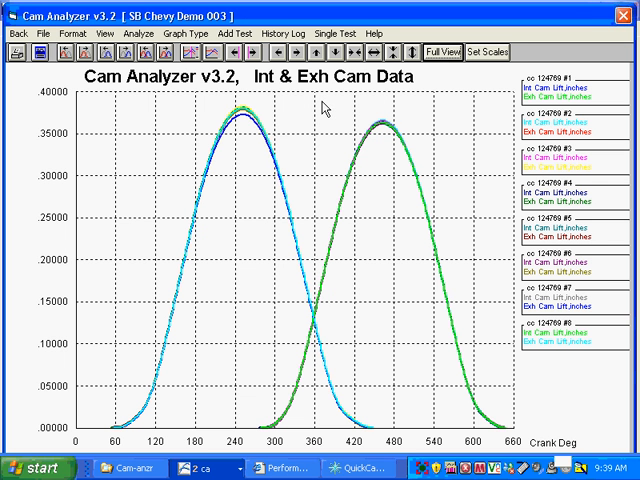
mouse_move(322, 176)
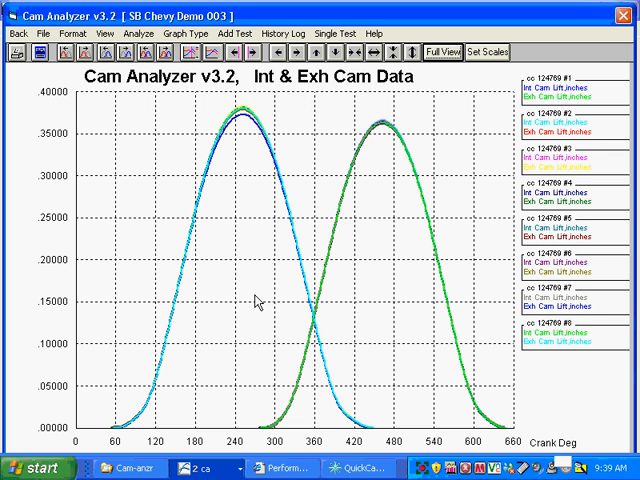
drag(256, 300, 324, 410)
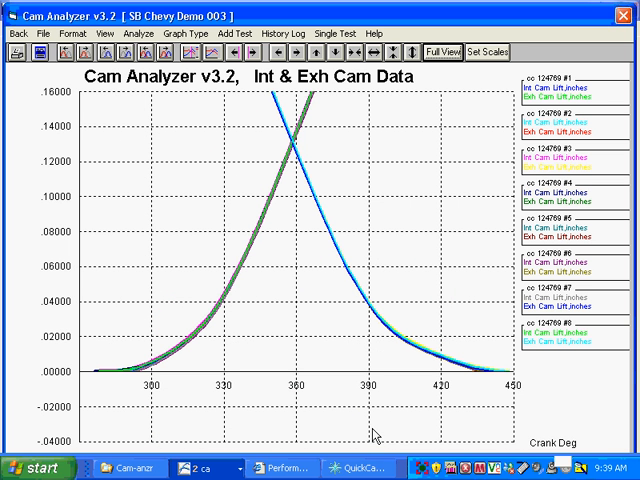
mouse_move(360, 416)
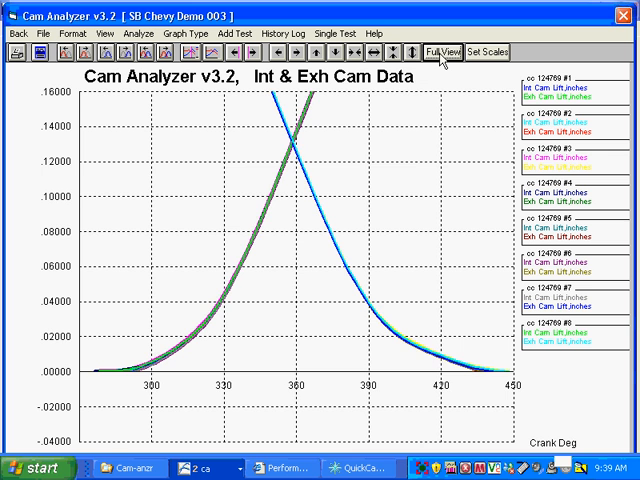
click(436, 48)
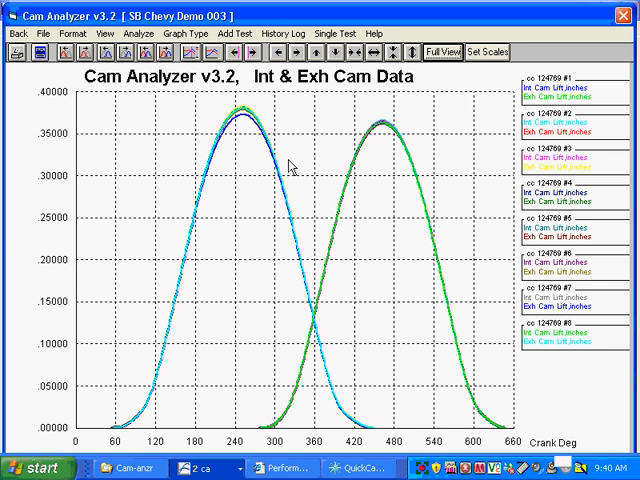